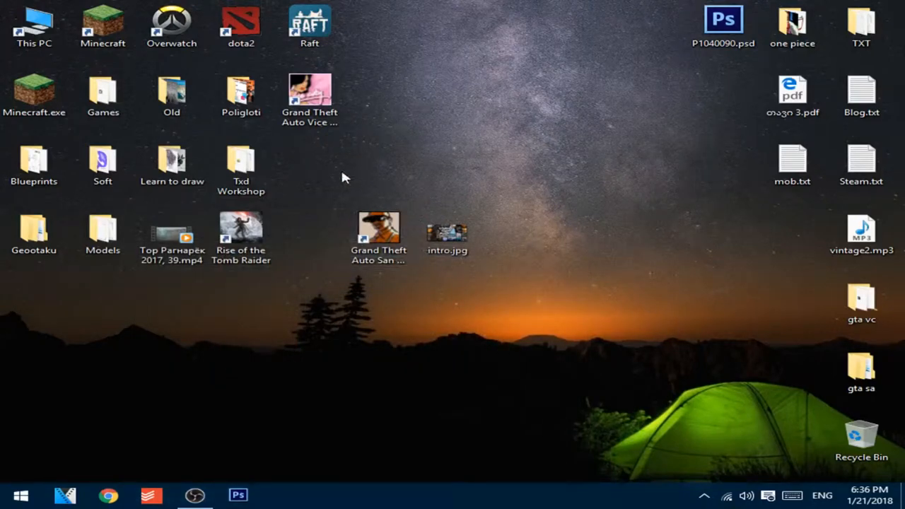
Launch TXD Workshop from its folder and allow the unverified program to run.
click(380, 233)
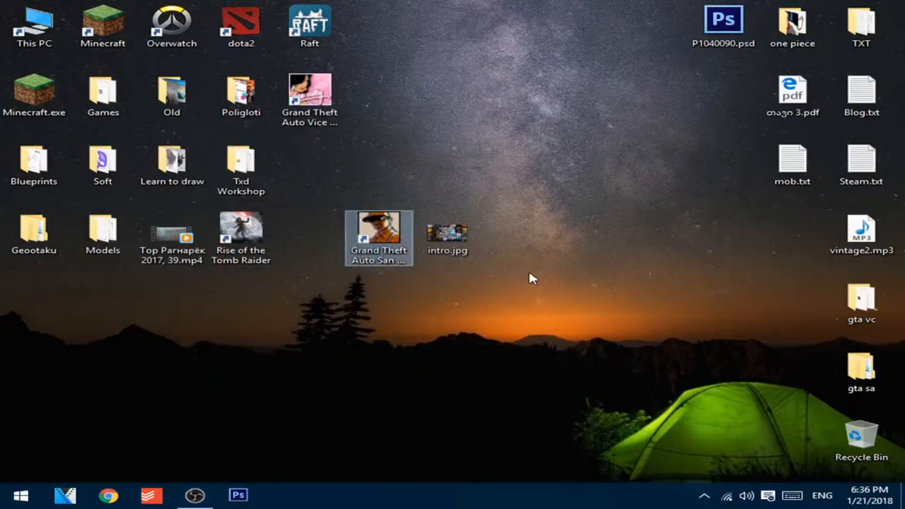
mouse_move(526, 286)
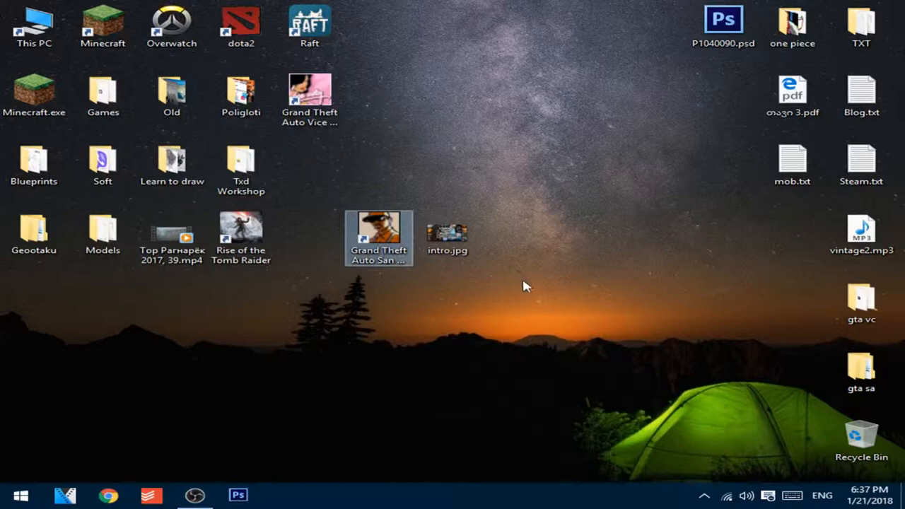
click(242, 167)
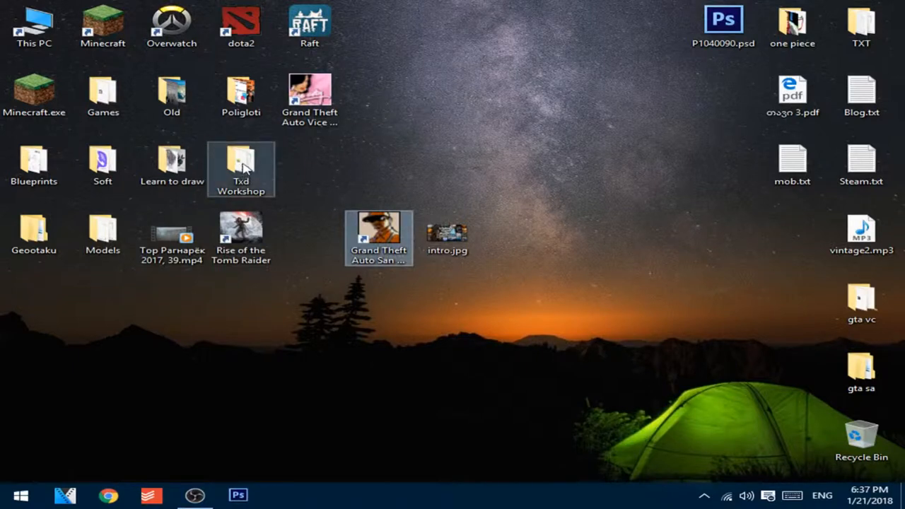
mouse_move(245, 168)
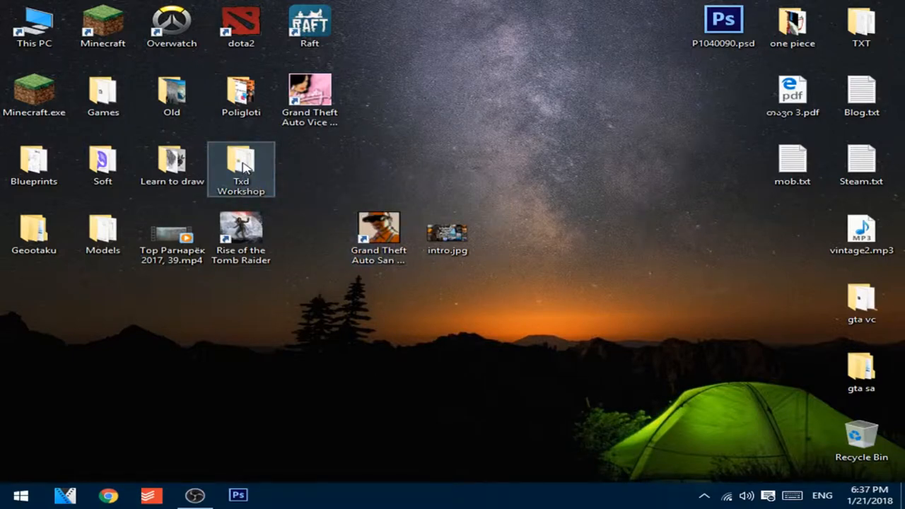
double_click(240, 164)
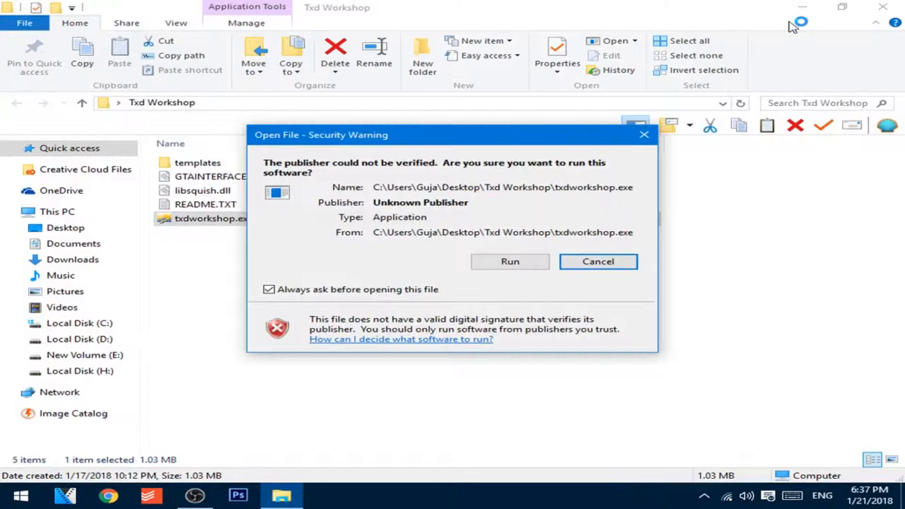
click(510, 261)
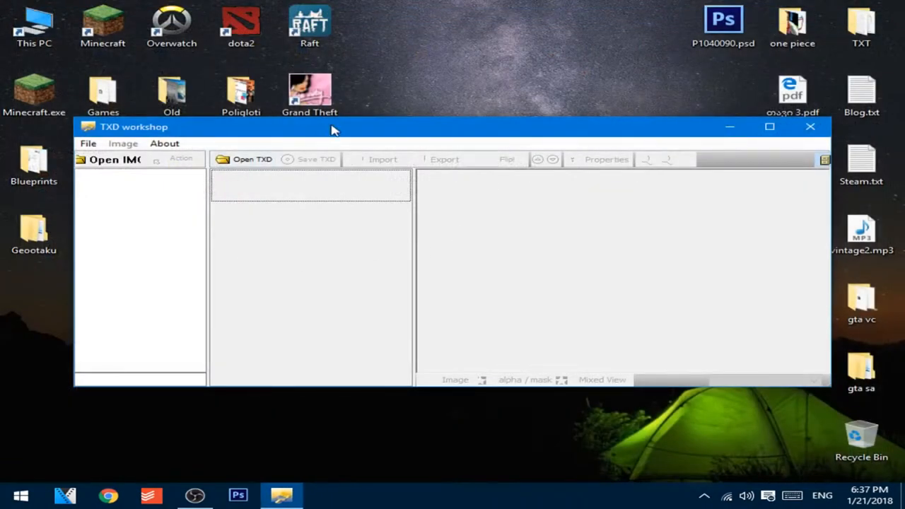
Open the LOADSCS.txd archive from the game's models/txd folder.
click(251, 158)
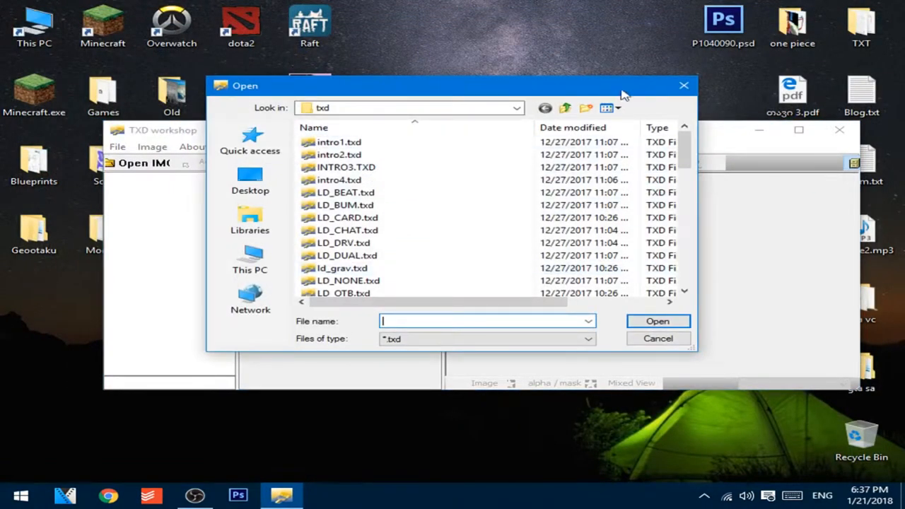
mouse_move(566, 108)
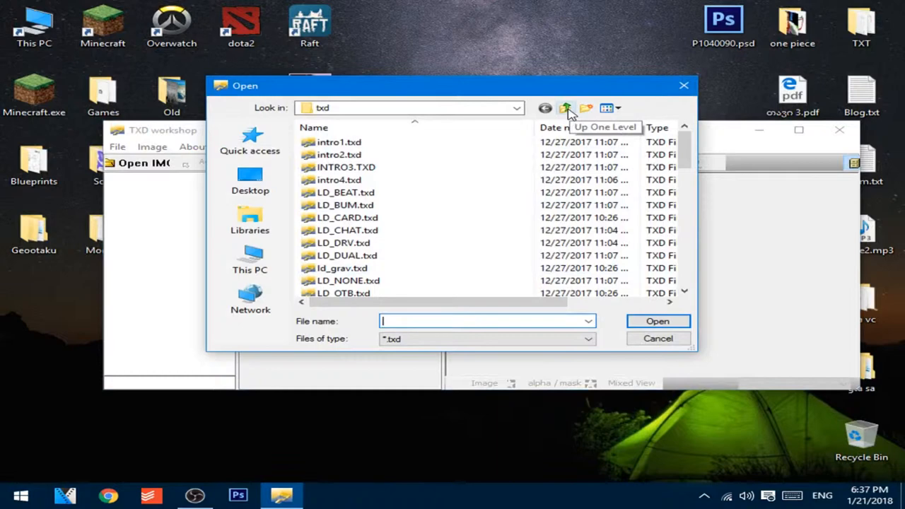
click(567, 107)
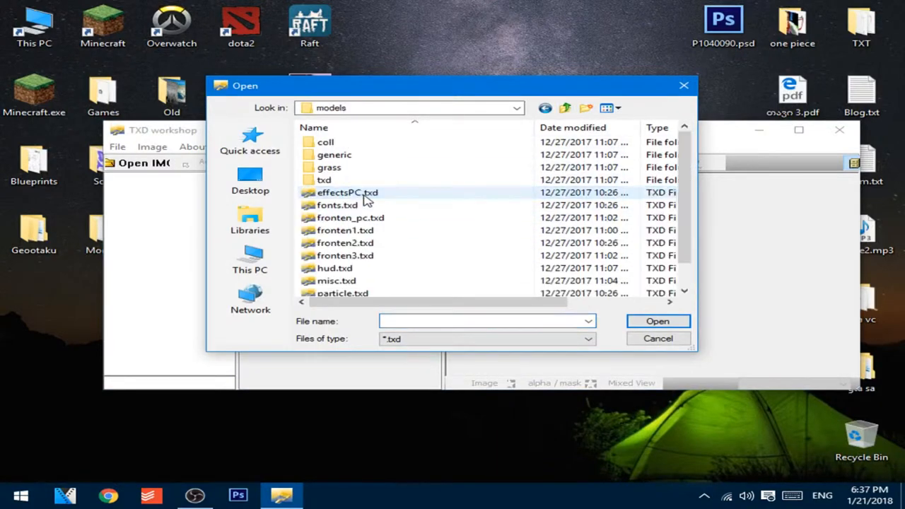
double_click(324, 180)
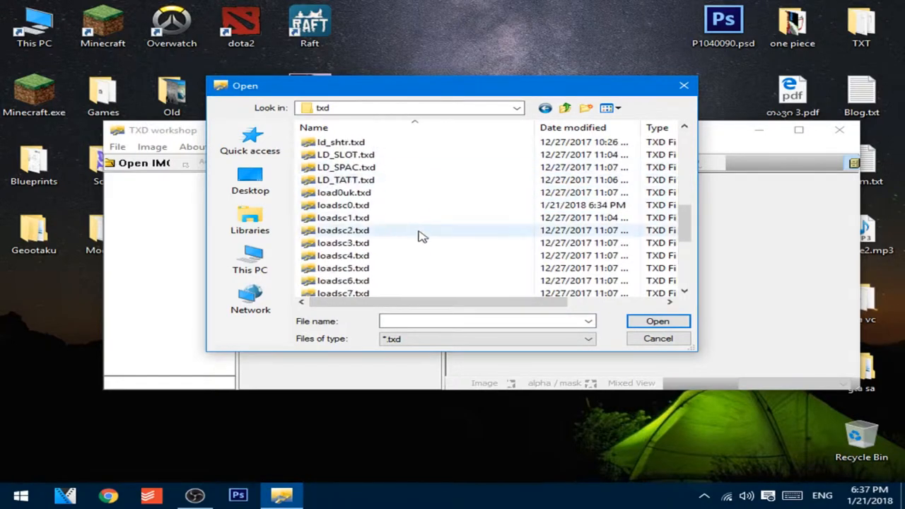
scroll(down, 3)
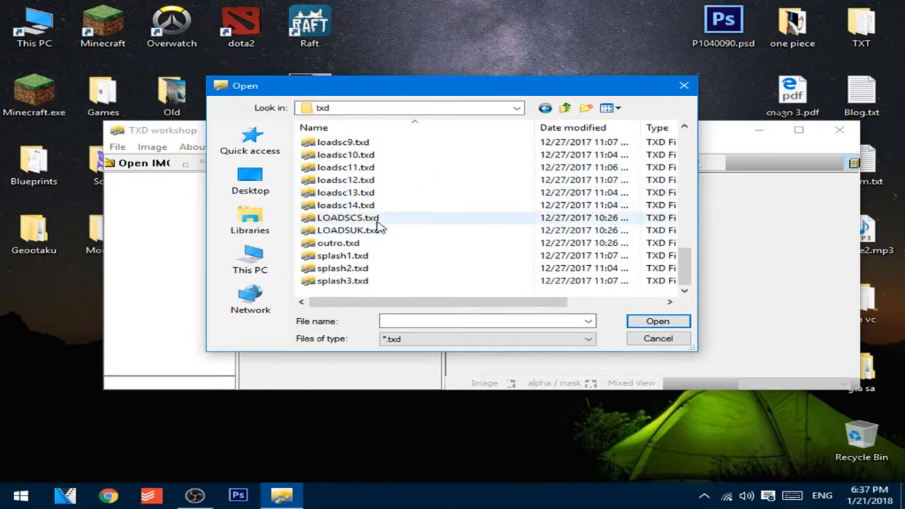
click(345, 217)
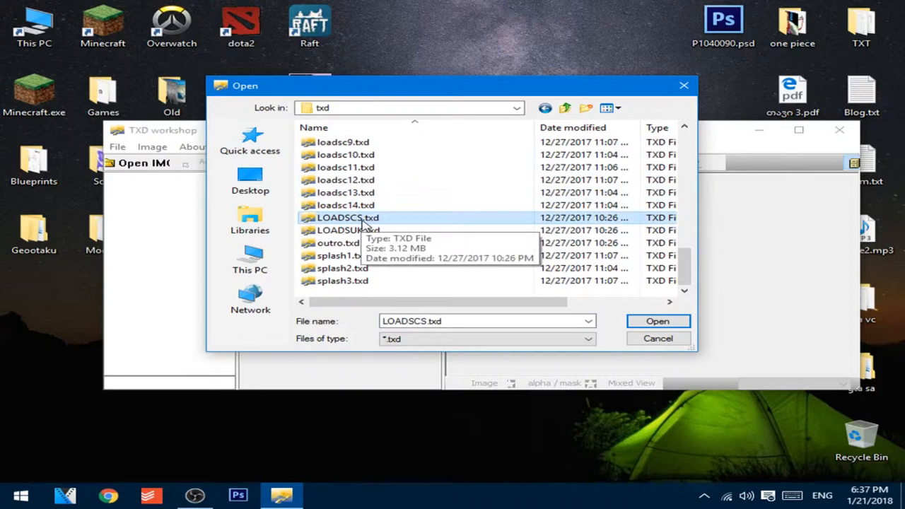
click(658, 320)
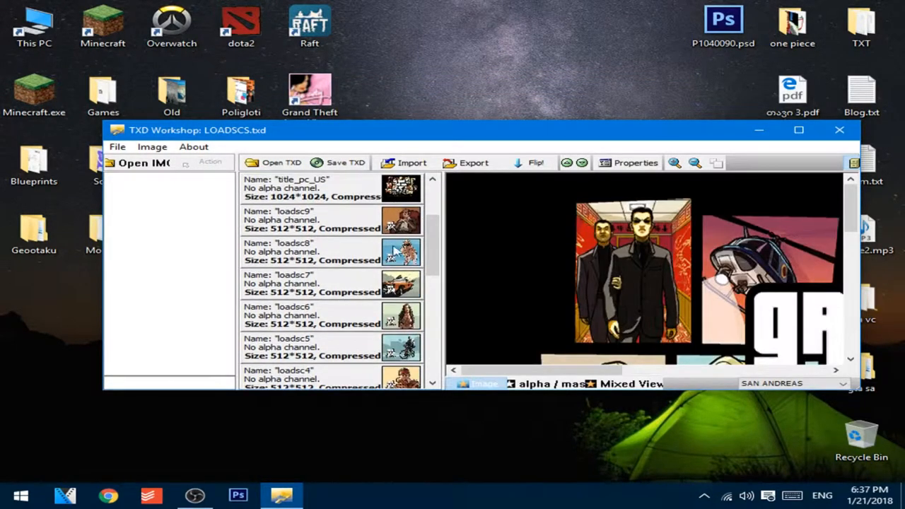
Export title_pc_EU as a BMP to the desktop, keeping its name.
click(471, 162)
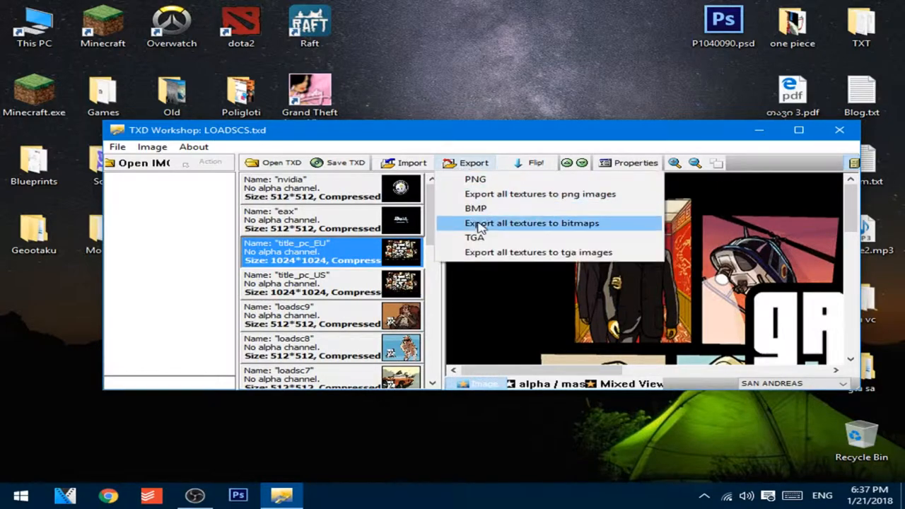
click(536, 223)
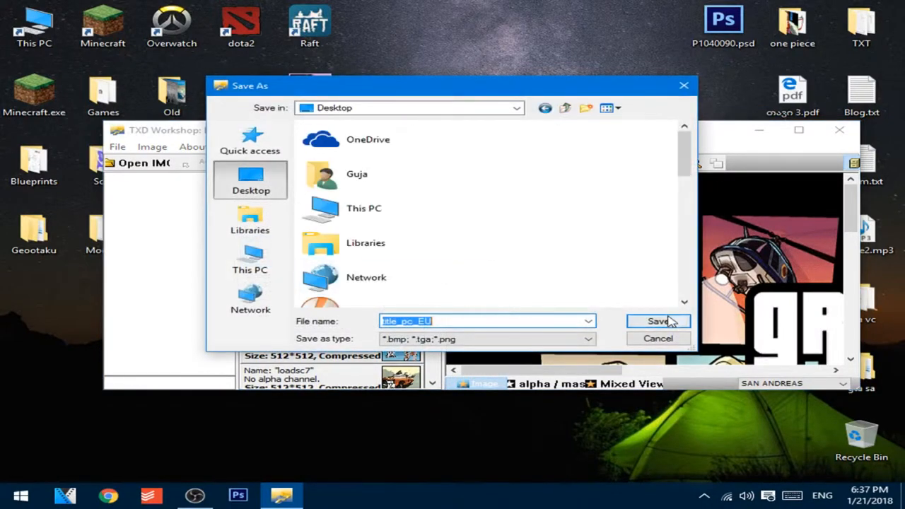
click(659, 320)
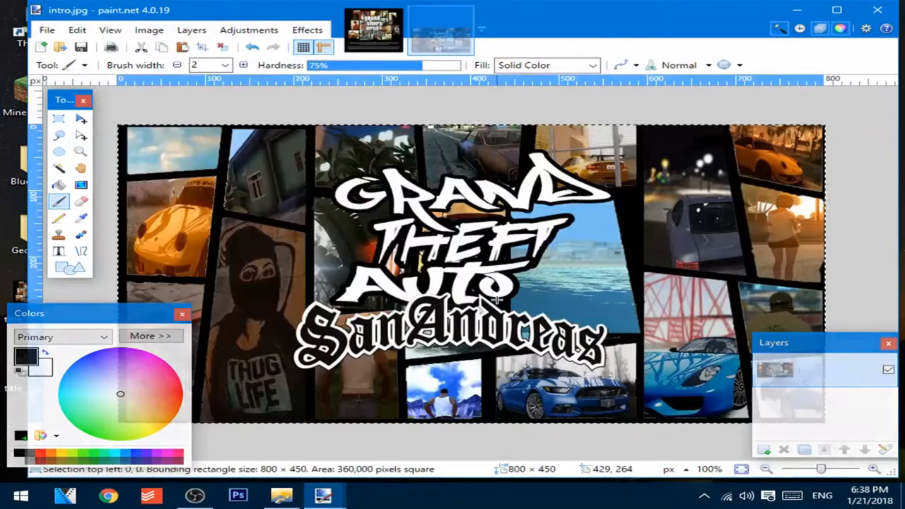
Copy the whole San Andreas collage from intro.jpg in paint.net.
click(437, 27)
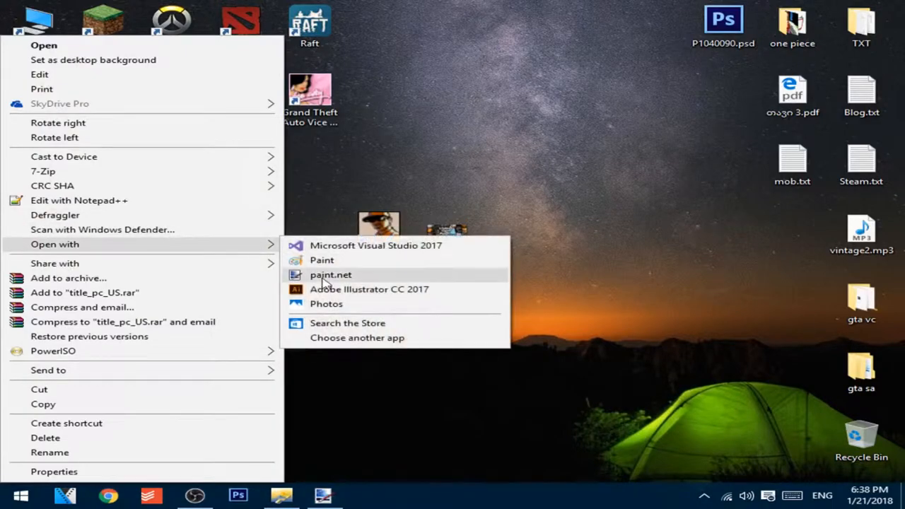
Fill title_pc_US with the collage, save it with the bitmap settings confirmed, and close paint.net.
click(331, 274)
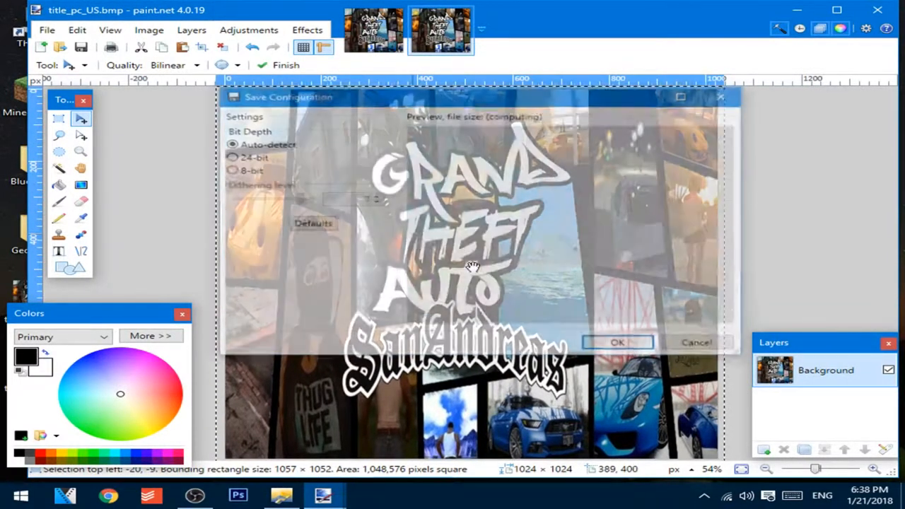
click(617, 342)
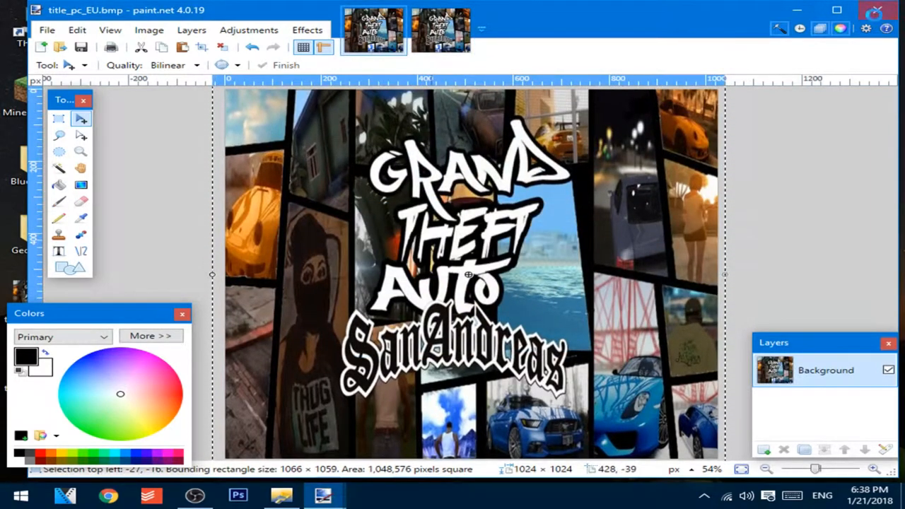
click(318, 493)
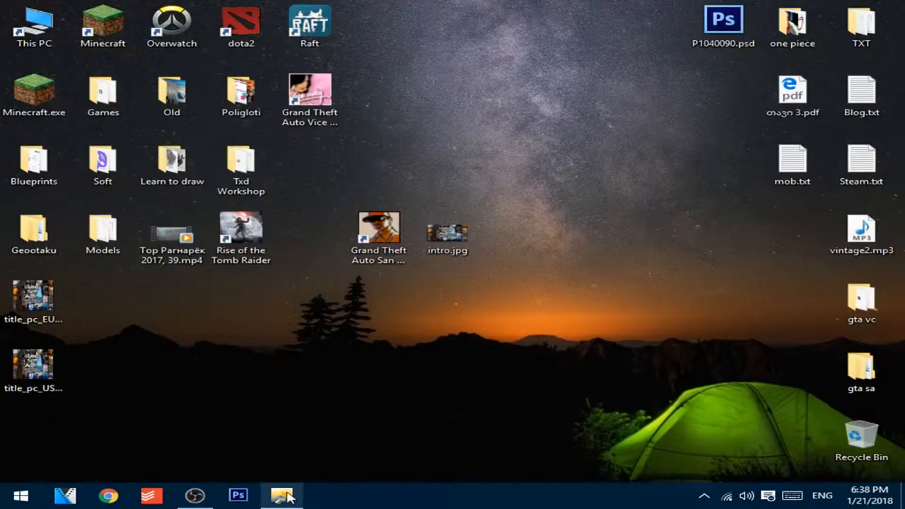
Return to TXD Workshop and attempt importing title_pc_US.bmp from the desktop.
click(281, 495)
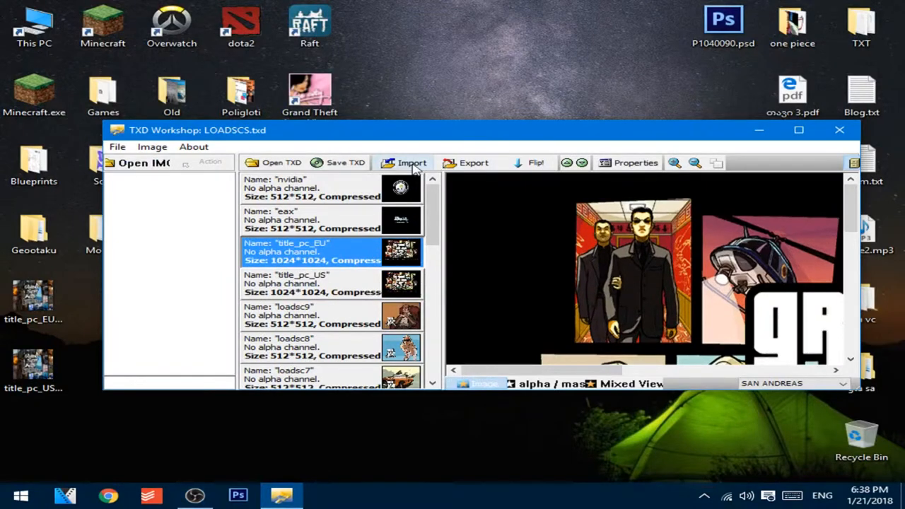
click(409, 162)
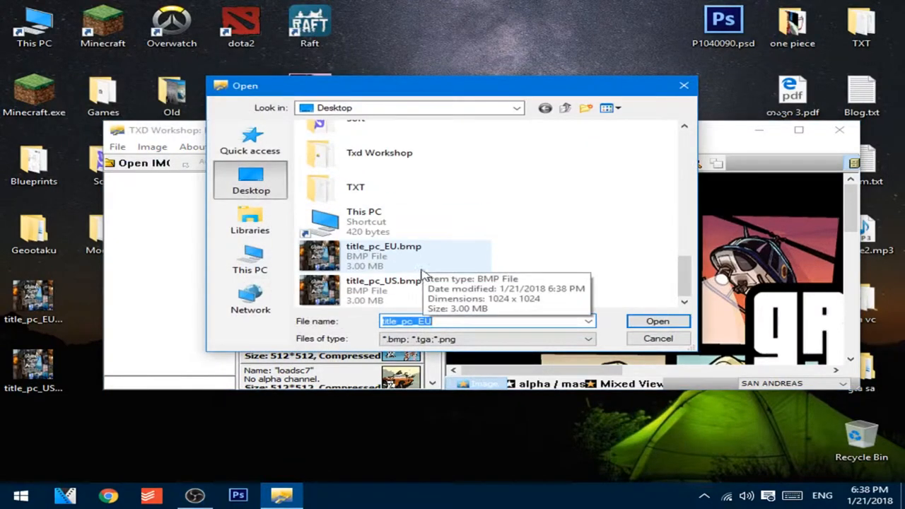
click(380, 289)
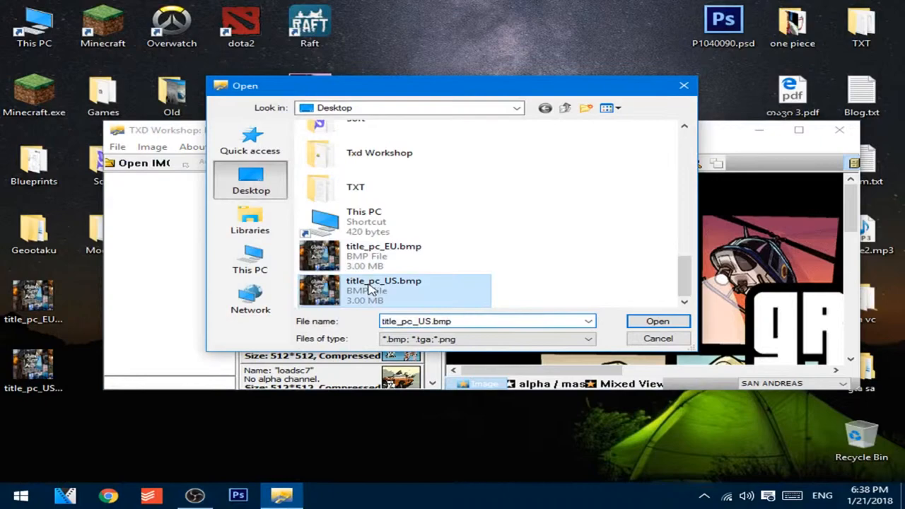
click(657, 320)
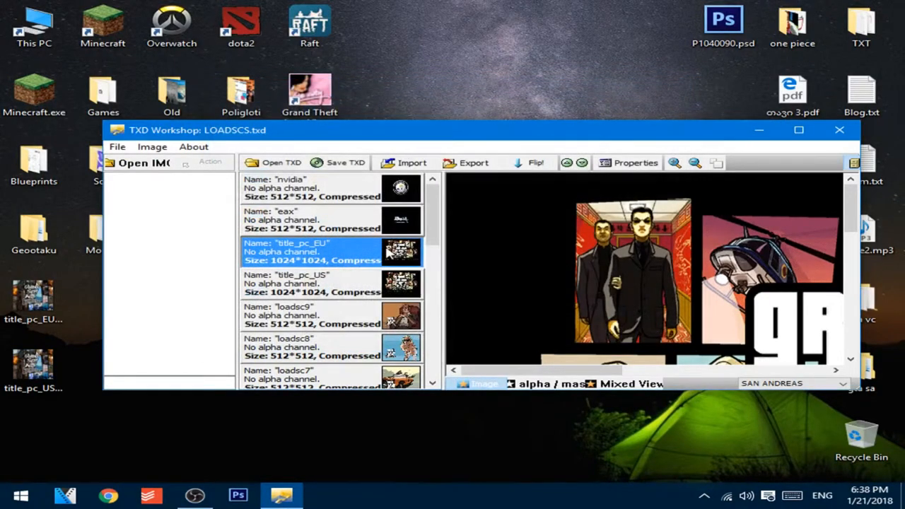
Import title_pc_US.bmp from the desktop into the title_pc_EU texture.
click(311, 283)
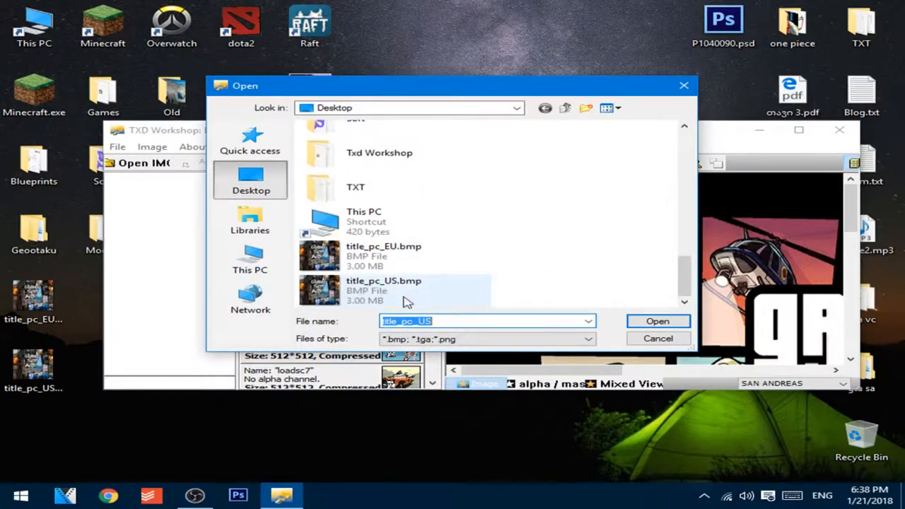
click(383, 285)
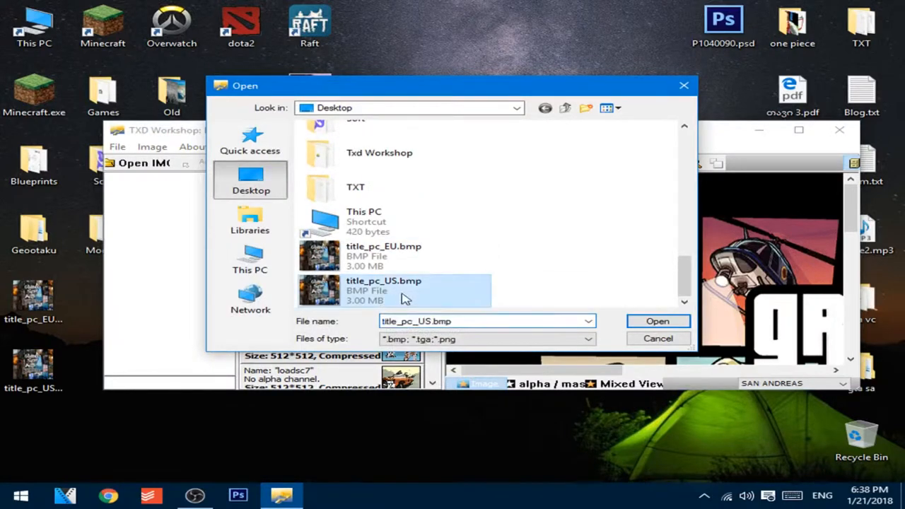
click(657, 321)
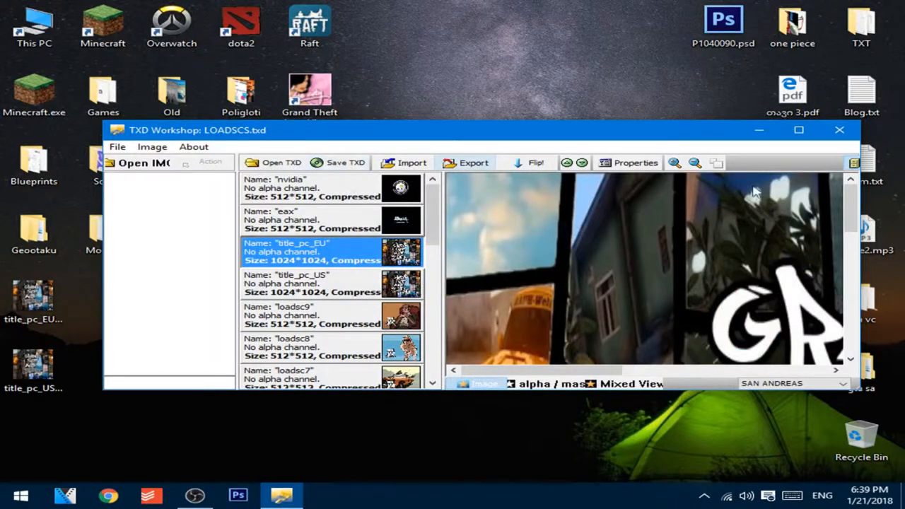
mouse_move(774, 138)
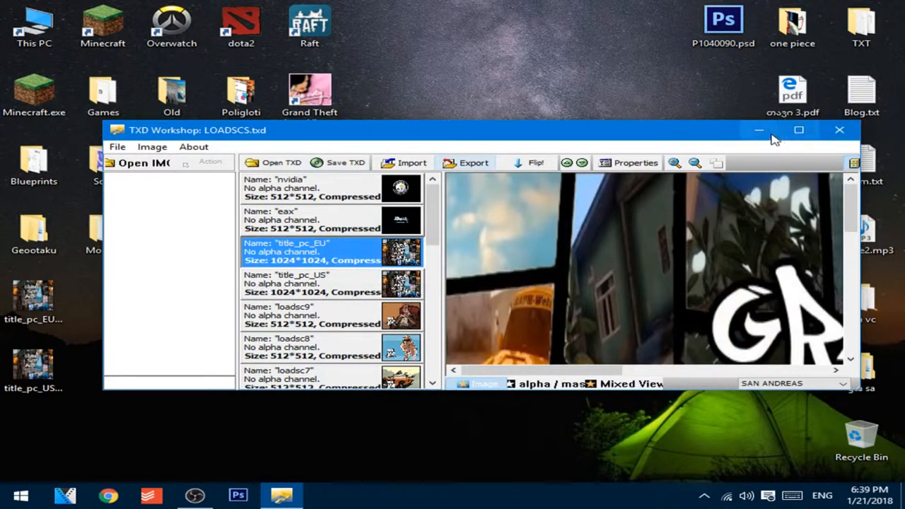